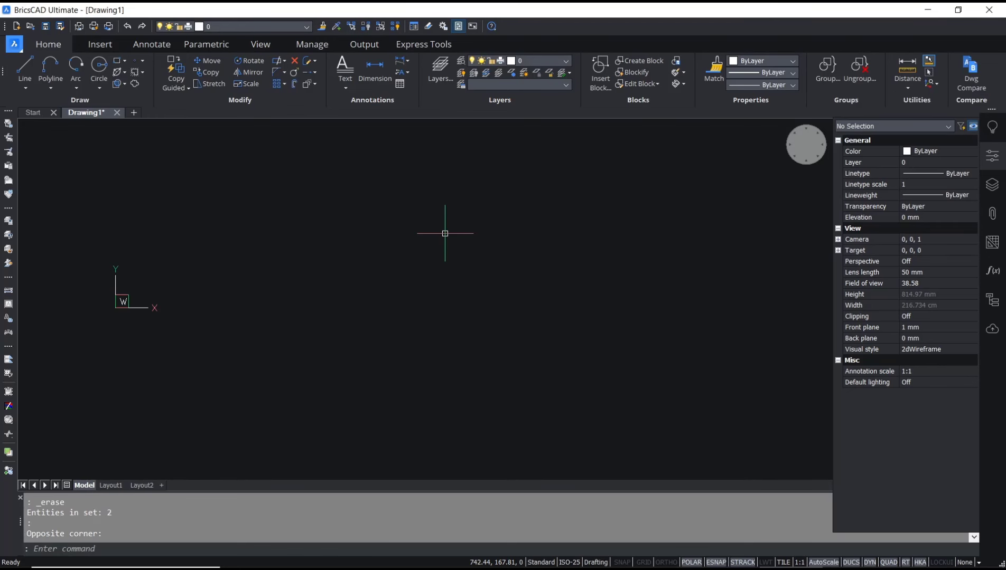
- Draw four LINE segments forming a quadrilateral and start JOIN
text(LINE)
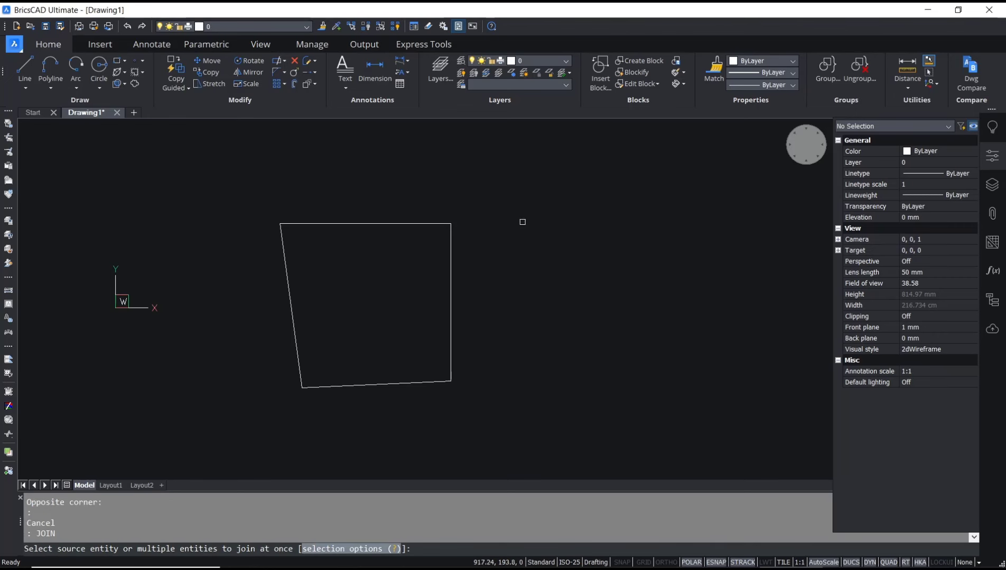
- Window-select the four lines and join them into one closed 4-vertex polyline
click(391, 300)
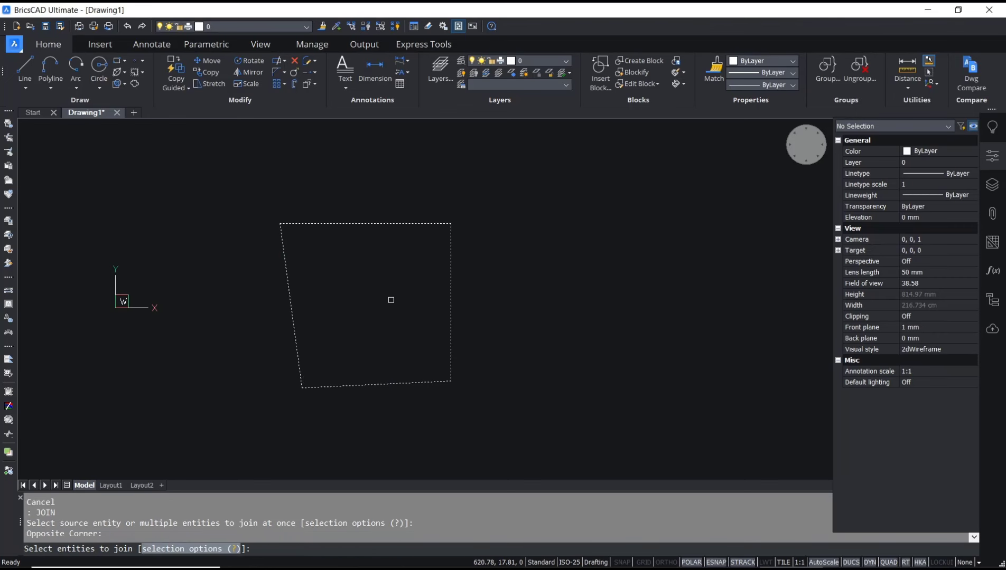
key(Return)
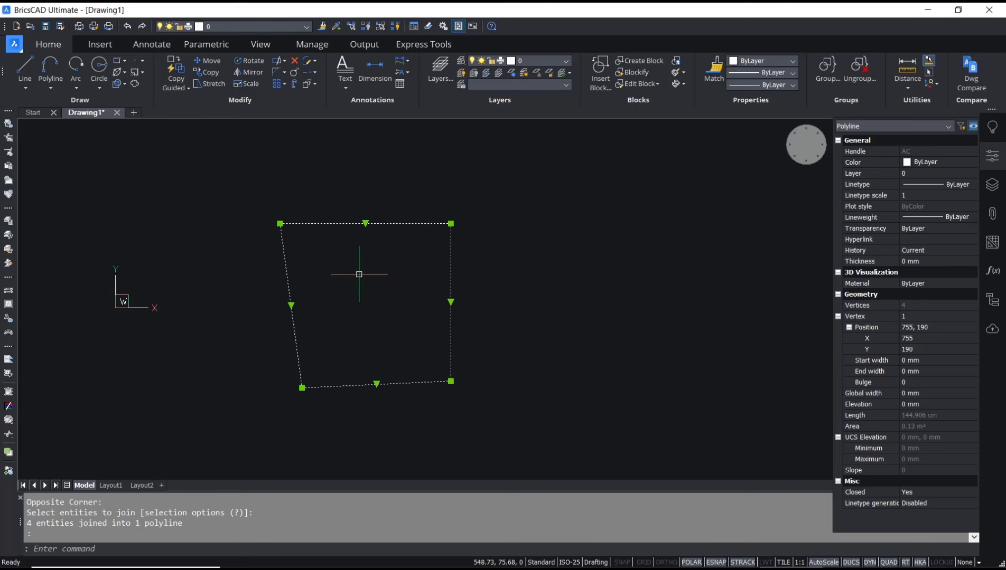
mouse_move(372, 284)
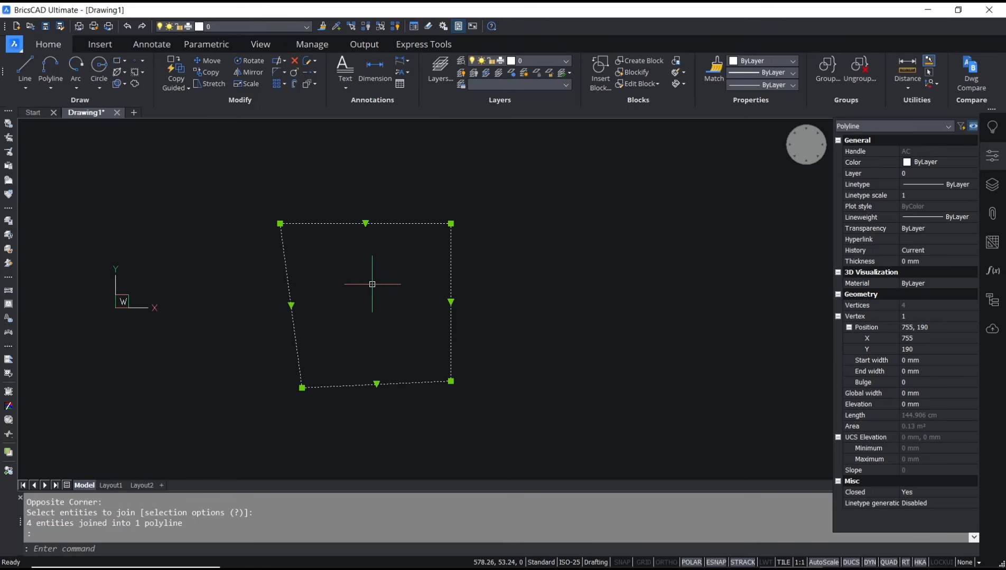
- EXPLODE the polyline back into four lines, verify the top edge, and start JOIN again
text(e)
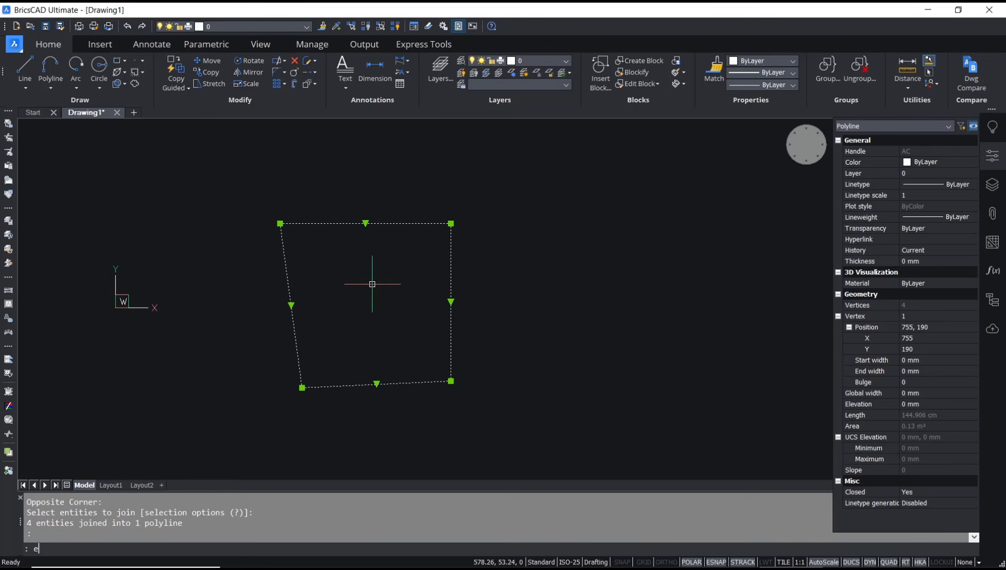
text(XPLODE)
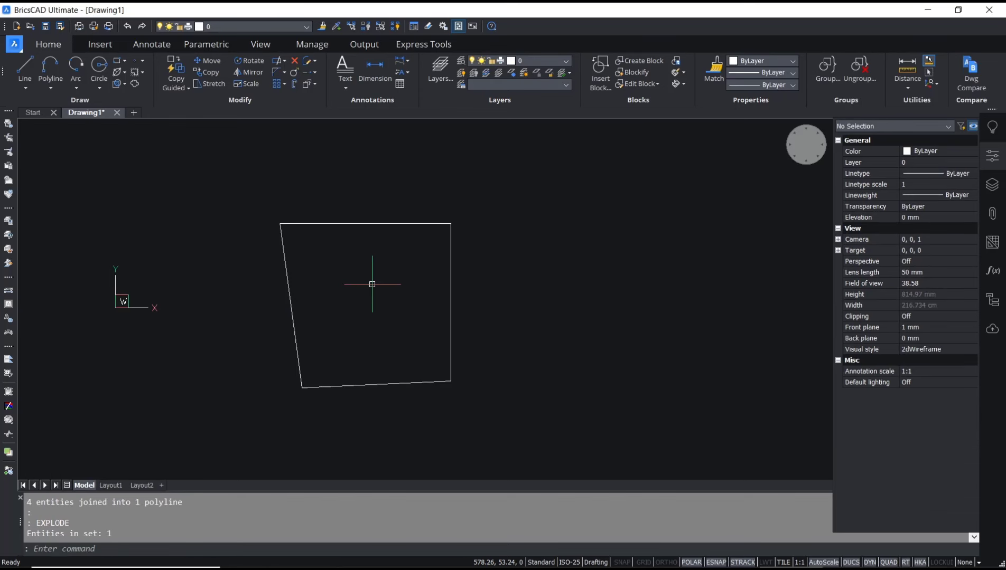
click(365, 223)
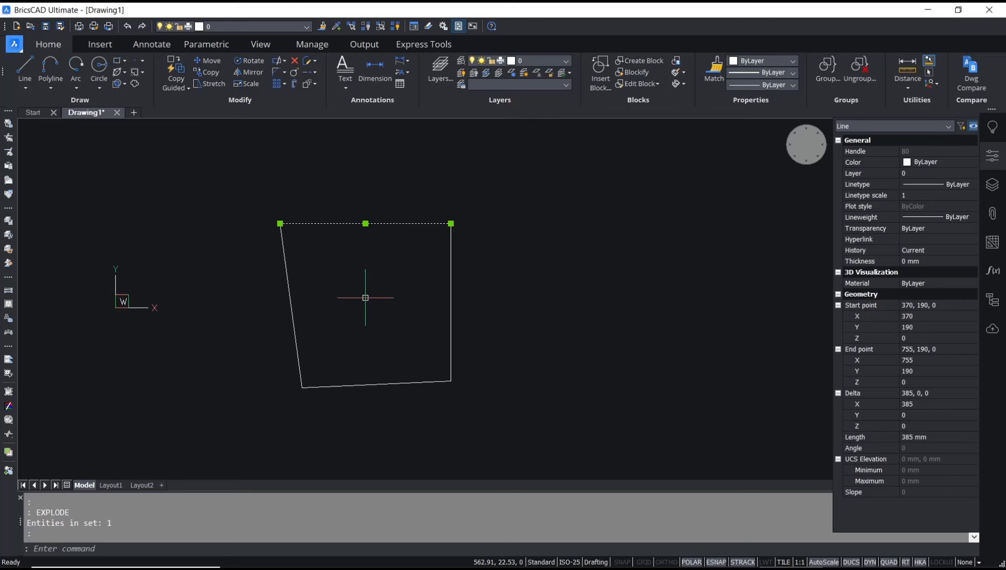
text(JOIN)
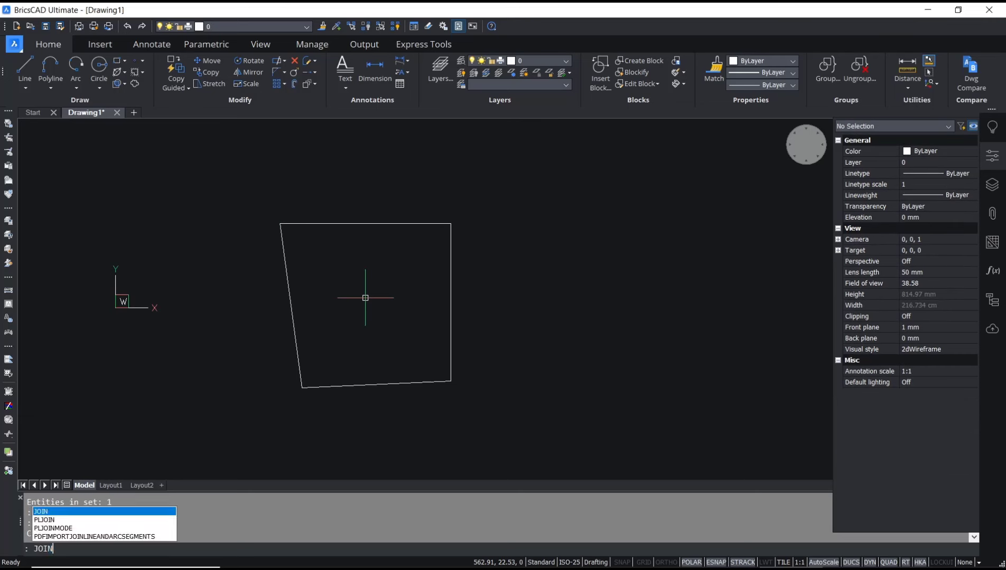